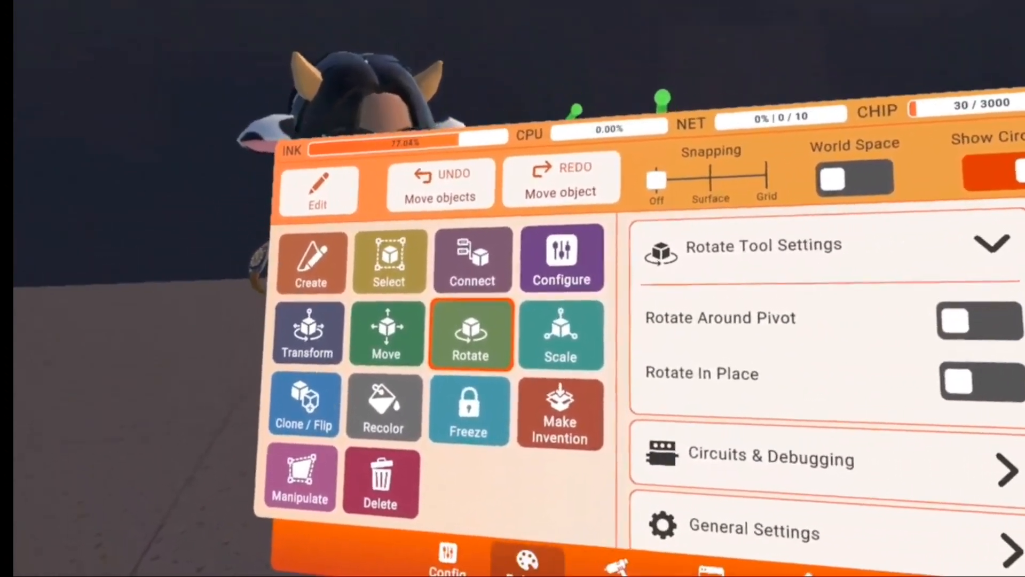
- Show the Maker Pen palette of spawnable button chips and inventions
left_click(578, 519)
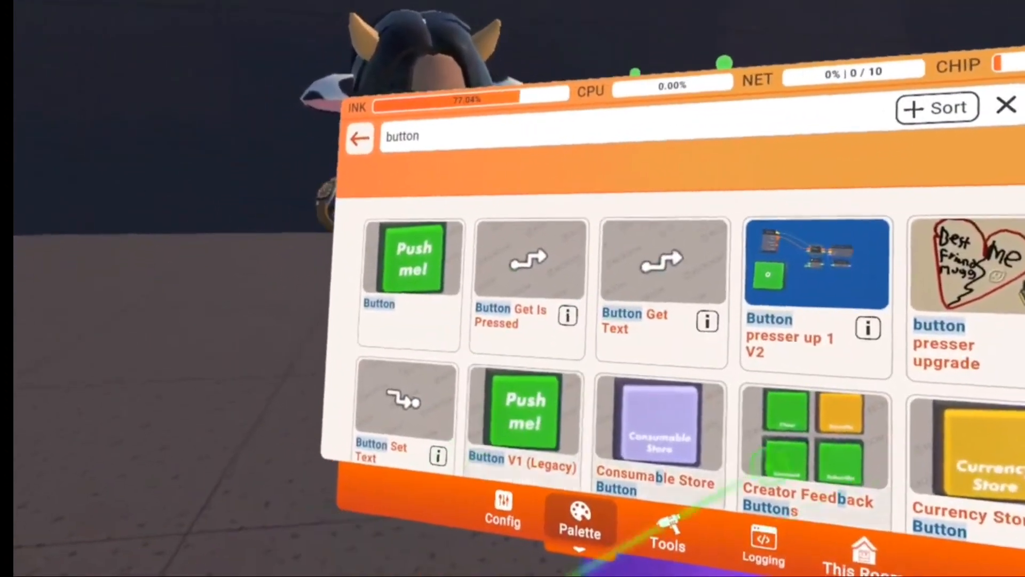